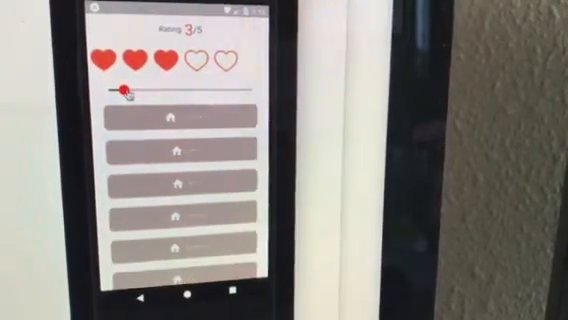
Drag the slider right to raise the rating from 3/5 to 4/5 hearts.
left_click_drag(123, 88, 235, 88)
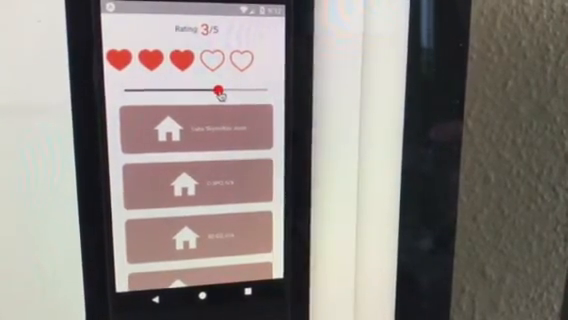
left_click_drag(213, 92, 223, 92)
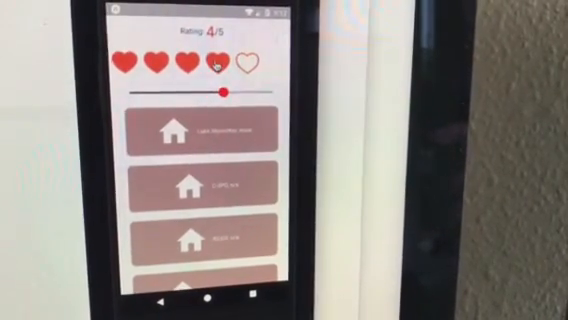